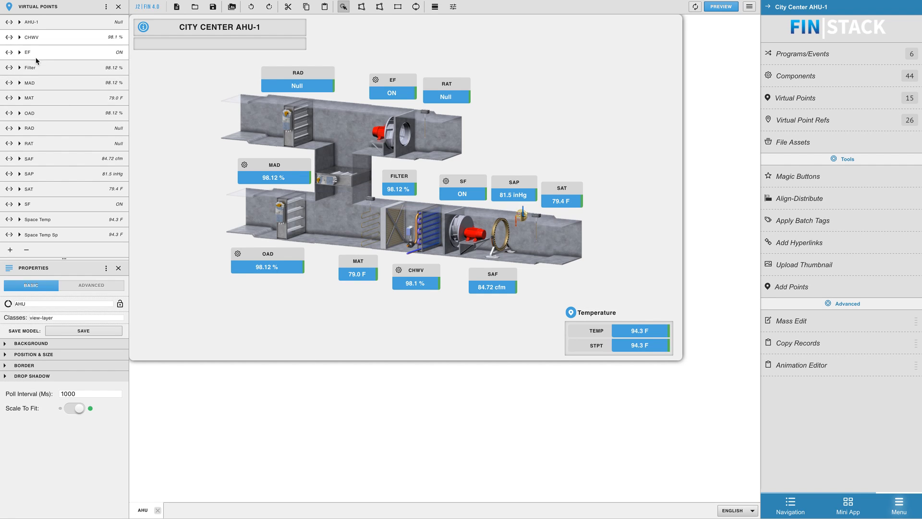
Show the City Center > Floor 1 > AHU-1 > SPACE TEMP point record with its tags in DB Builder.
left_click(18, 38)
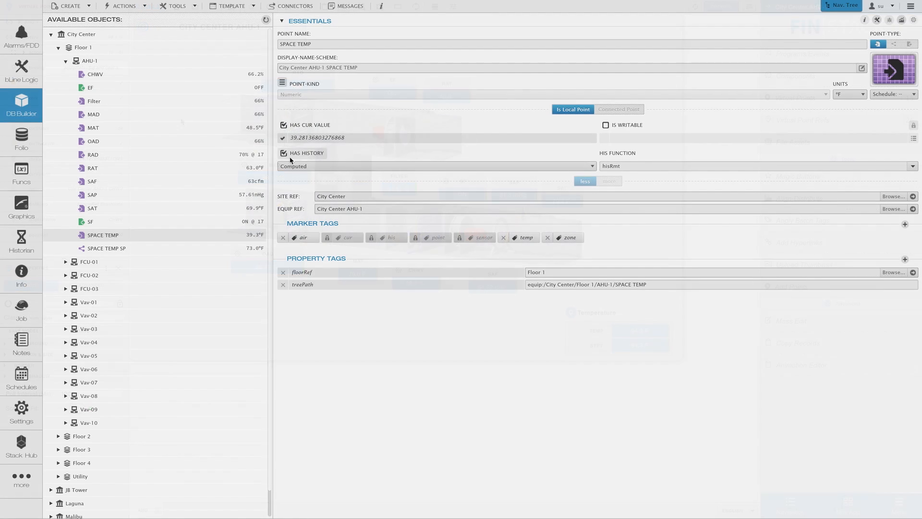
Return to the AHU-1 graphic and begin editing CHWV's 'water and cmd and point' binding query.
left_click(95, 74)
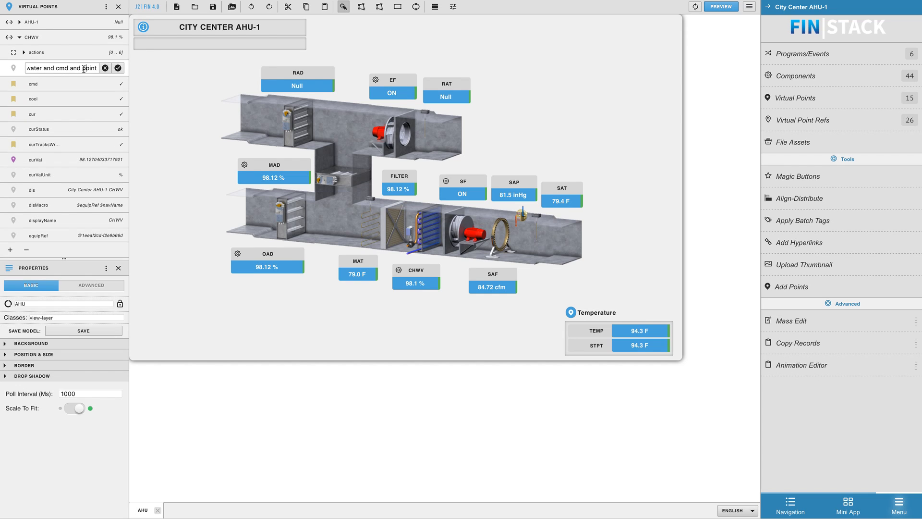
Accept the edited CHWV binding query and collapse the CHWV entry.
left_click(117, 68)
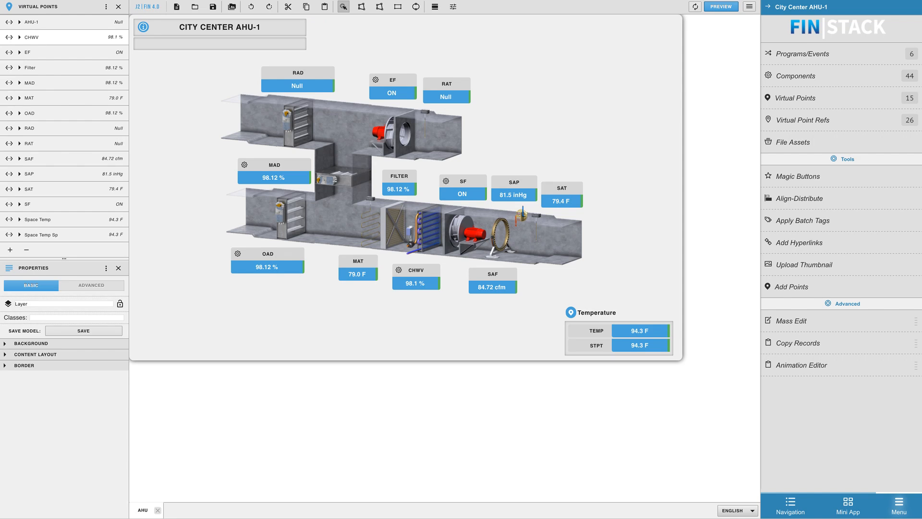
left_click(721, 7)
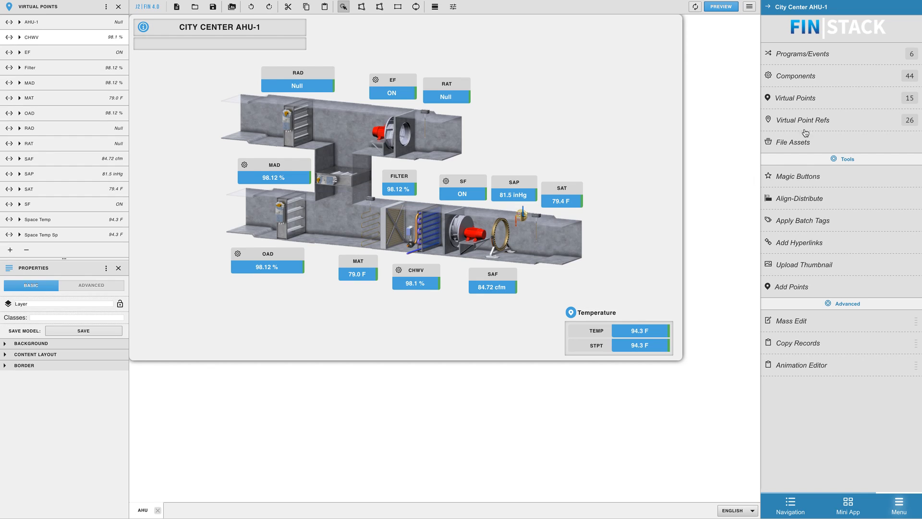
mouse_move(813, 105)
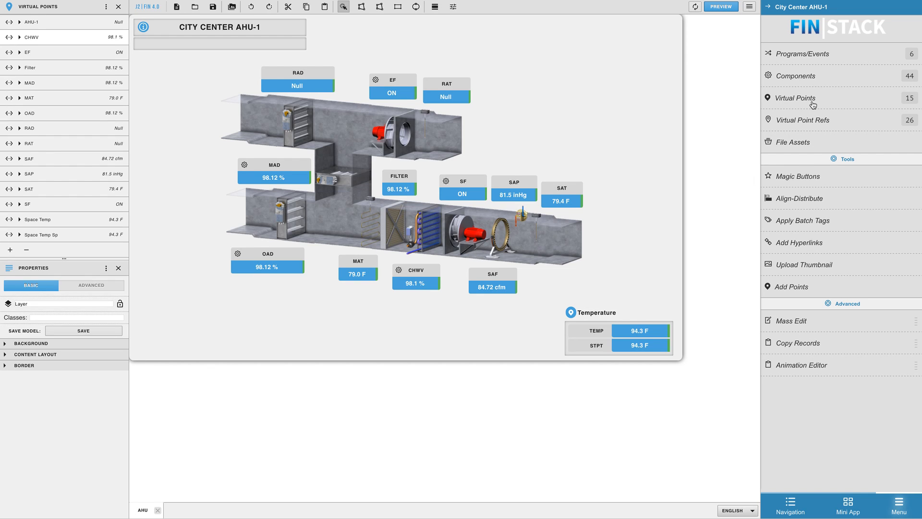
Update all AHU-1 virtual point bindings using Relative: By Tags.
left_click(795, 98)
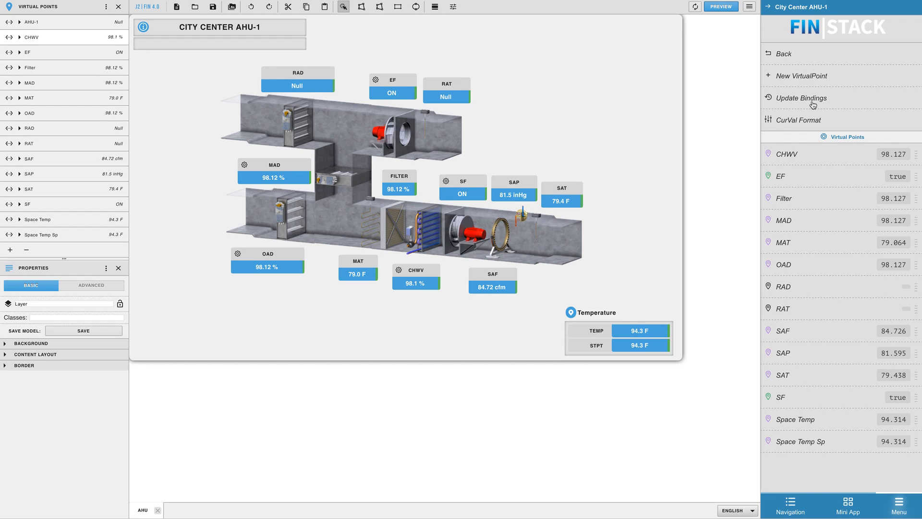
left_click(800, 98)
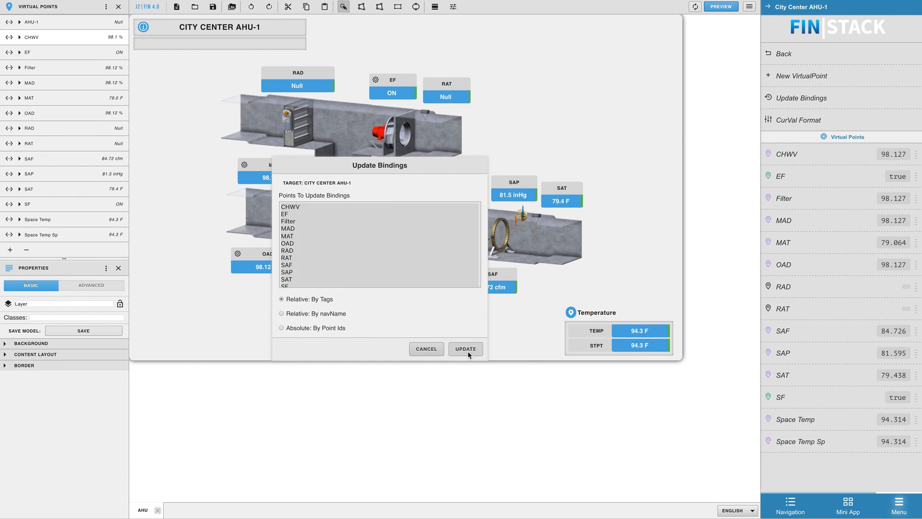
left_click(466, 349)
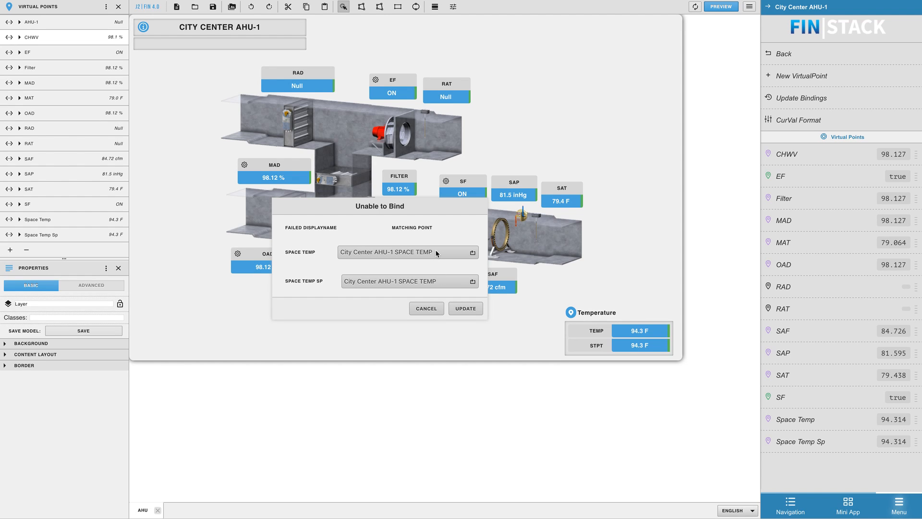
Accept the suggested SPACE TEMP matches, check CHWV's binding, and preview live values (57.5 °F space temp).
left_click(408, 252)
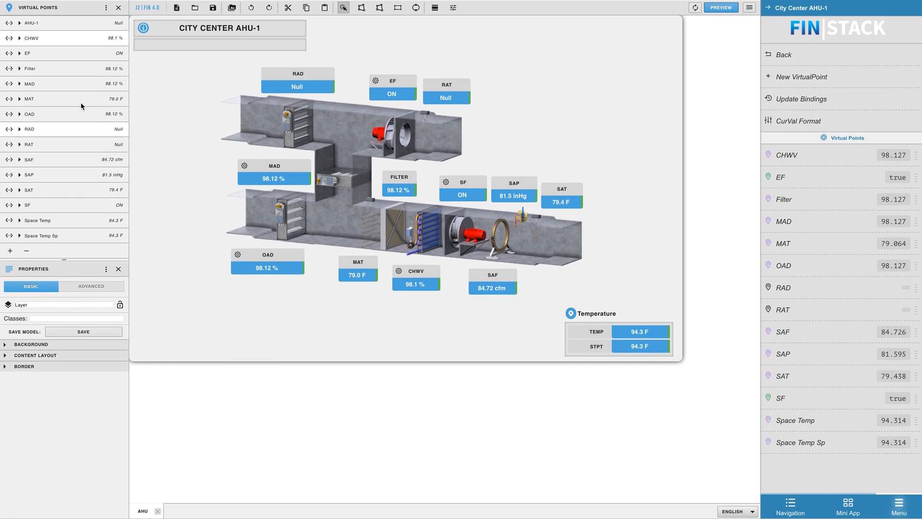
left_click(19, 38)
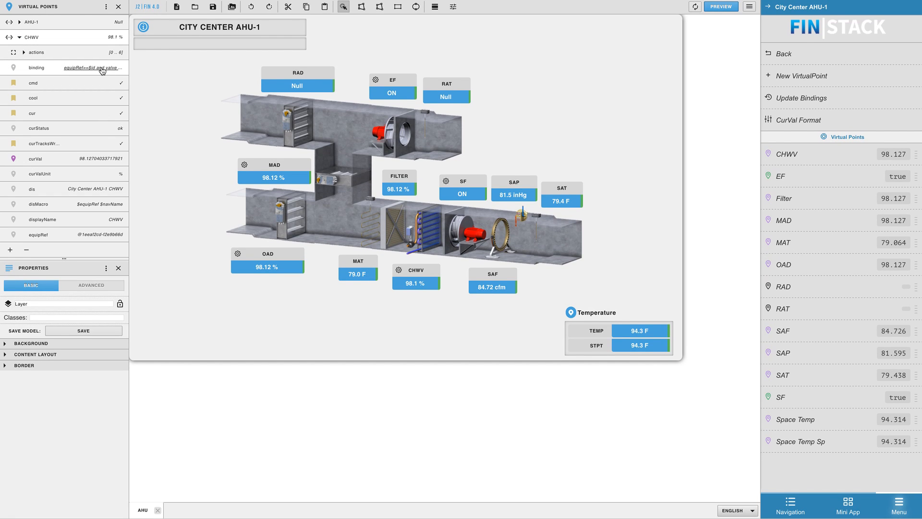
left_click(91, 67)
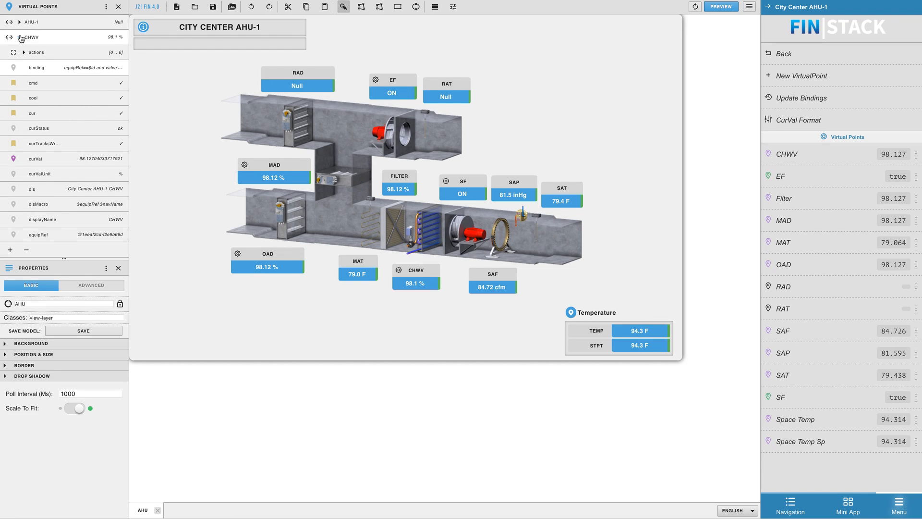
left_click(720, 7)
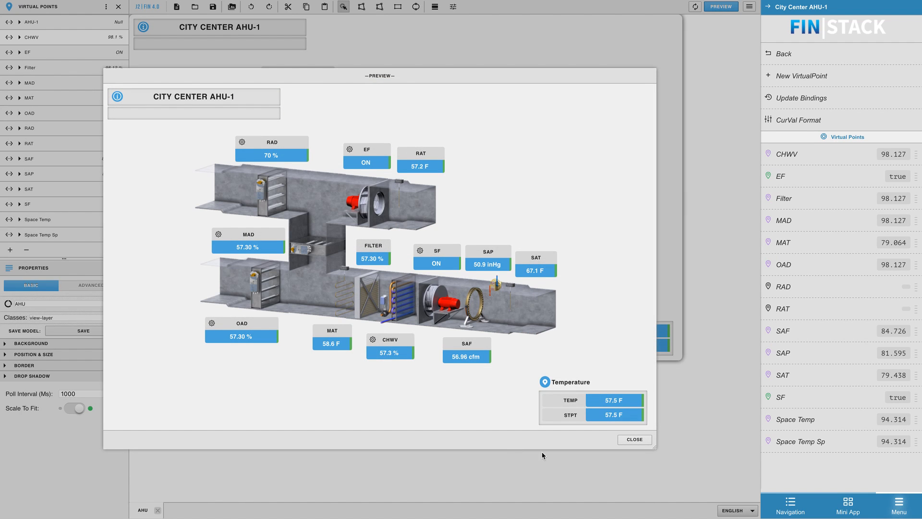
left_click(634, 439)
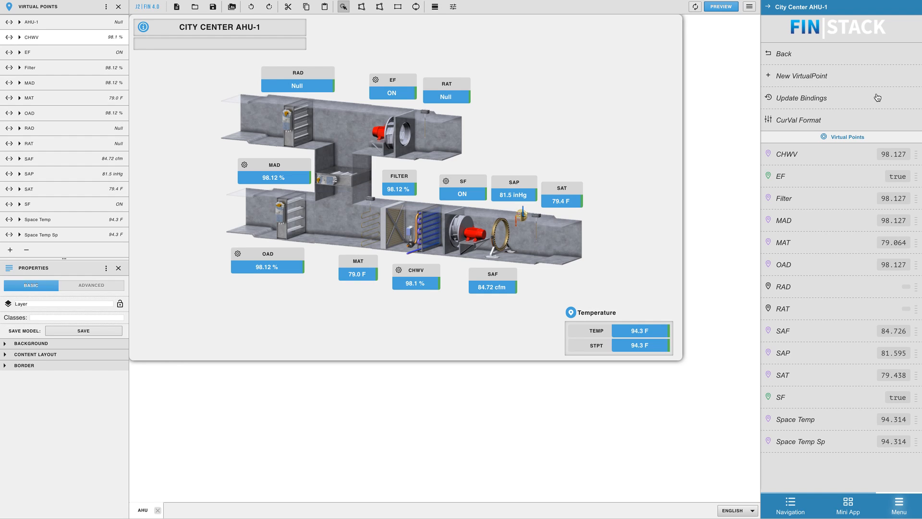
Update all bindings using Relative: By navName and accept the SPACE TEMP and SPACE TEMP SP matches.
left_click(801, 98)
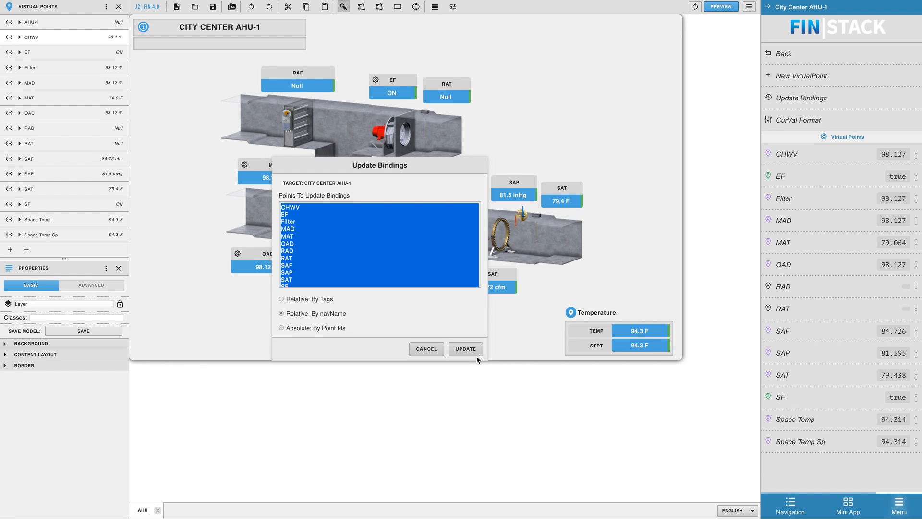
left_click(465, 349)
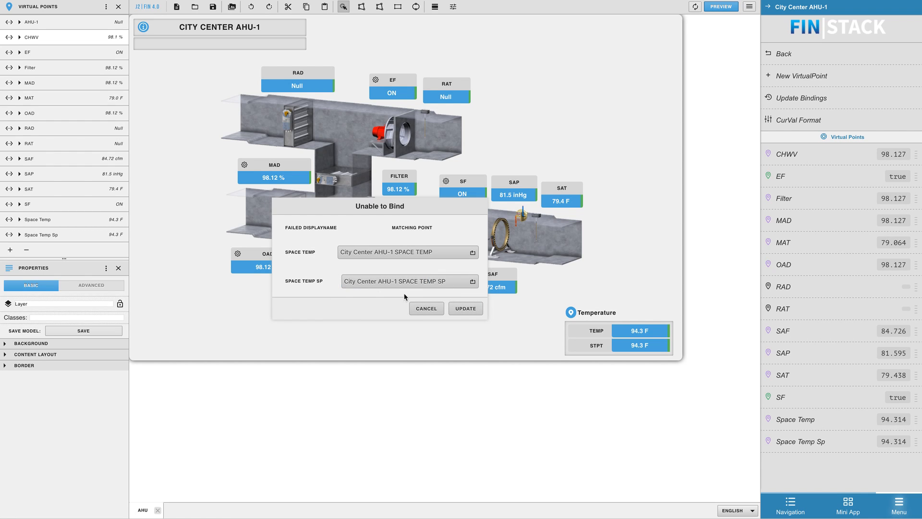
left_click(425, 308)
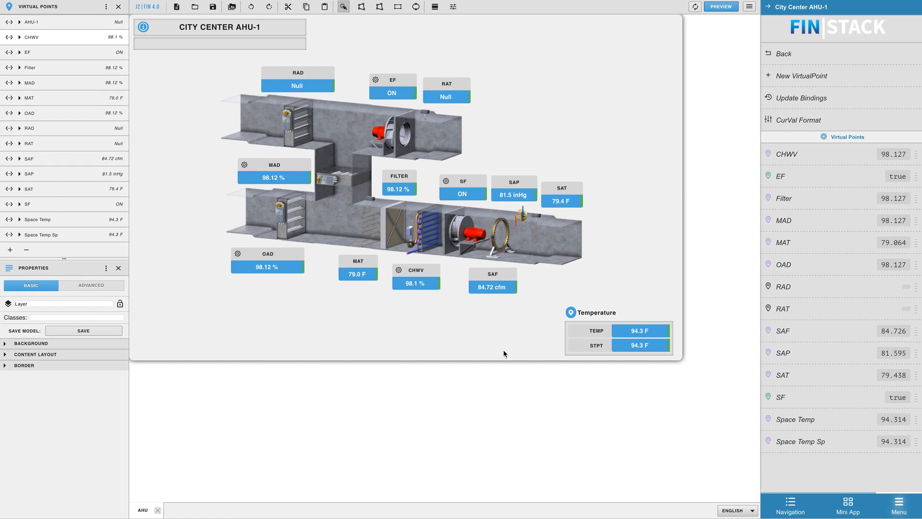
Rename the AHU-1 CHWV point to 'CHWater Valve' and preview the graphic without the CHWV reading.
left_click(19, 37)
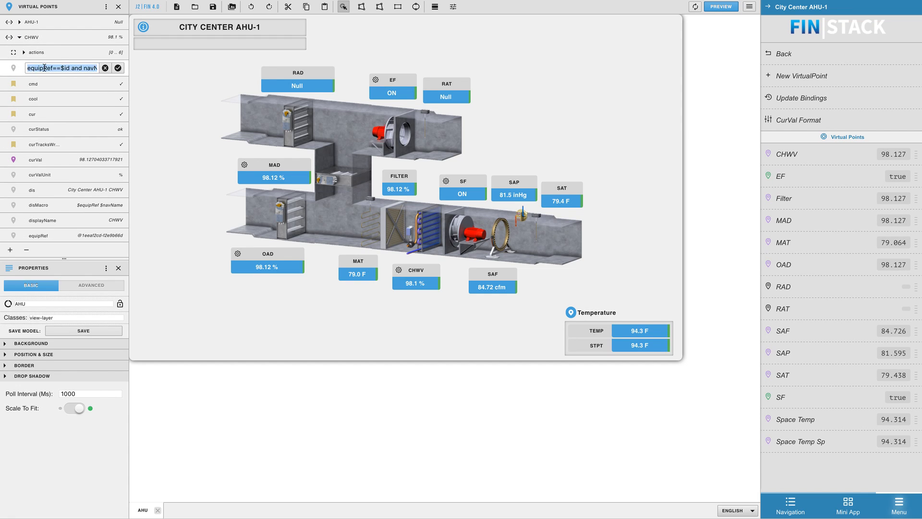
left_click(117, 68)
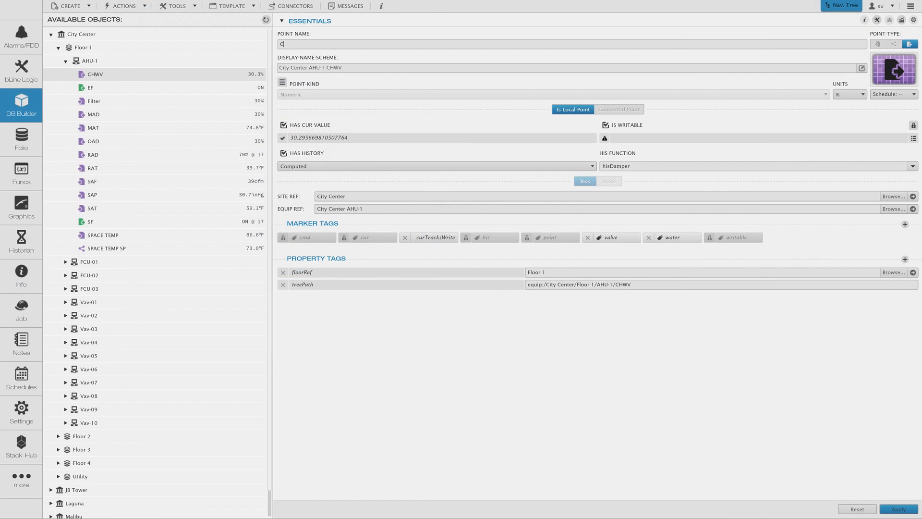
type("HWater Valve")
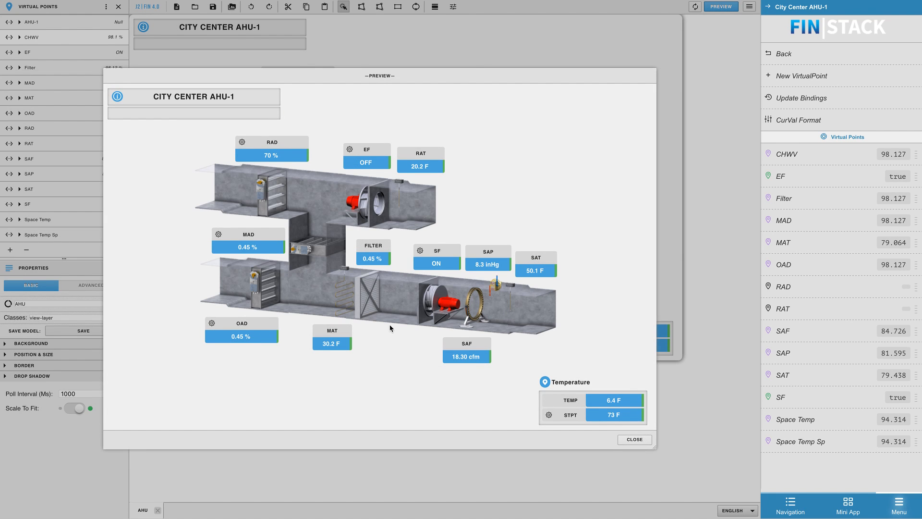
left_click(635, 439)
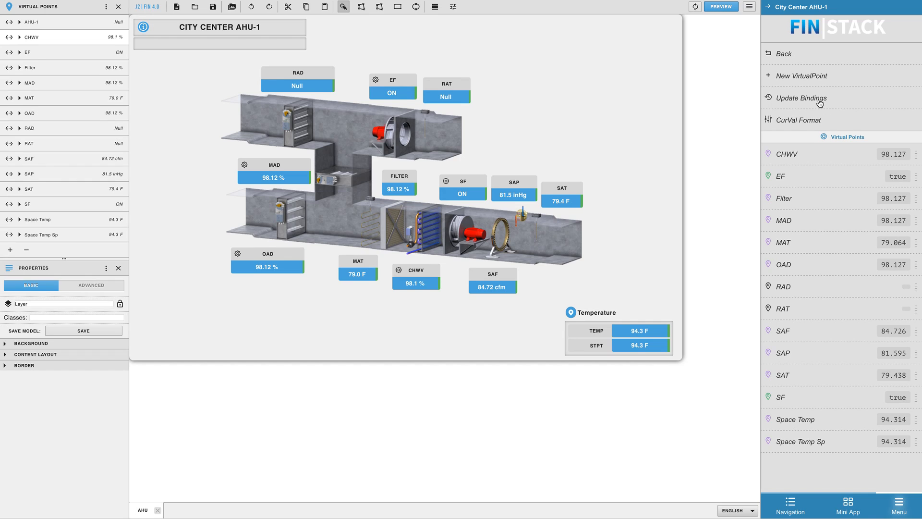
Rebind by navName, match CHWV to CHWater Valve, save its query and preview CHWV at 98.1 %.
left_click(800, 98)
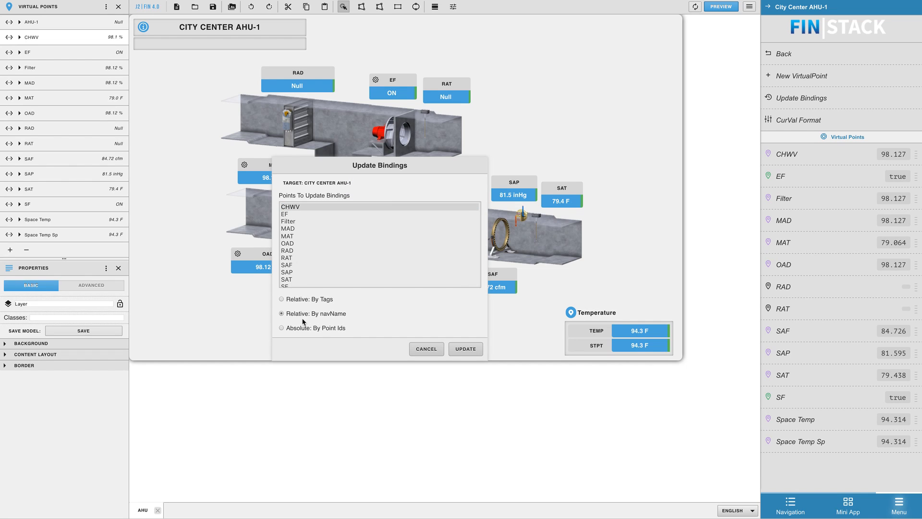
left_click(465, 349)
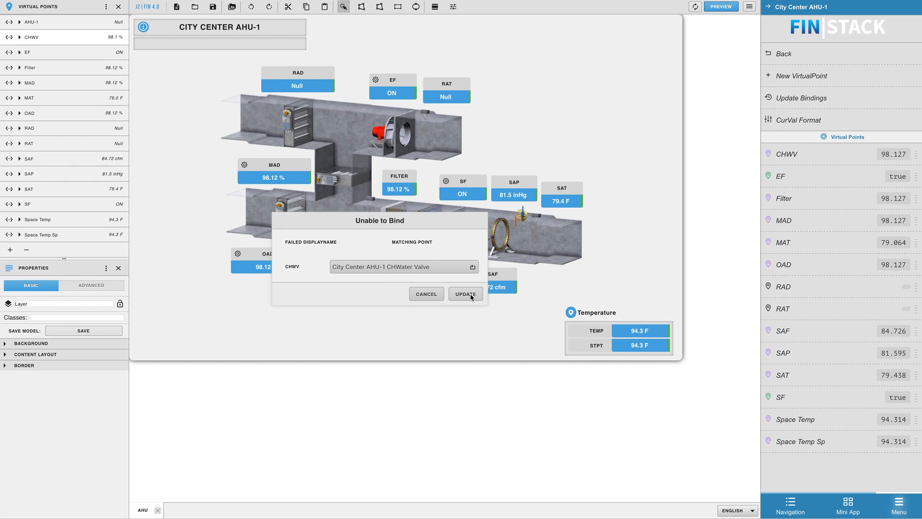
left_click(465, 294)
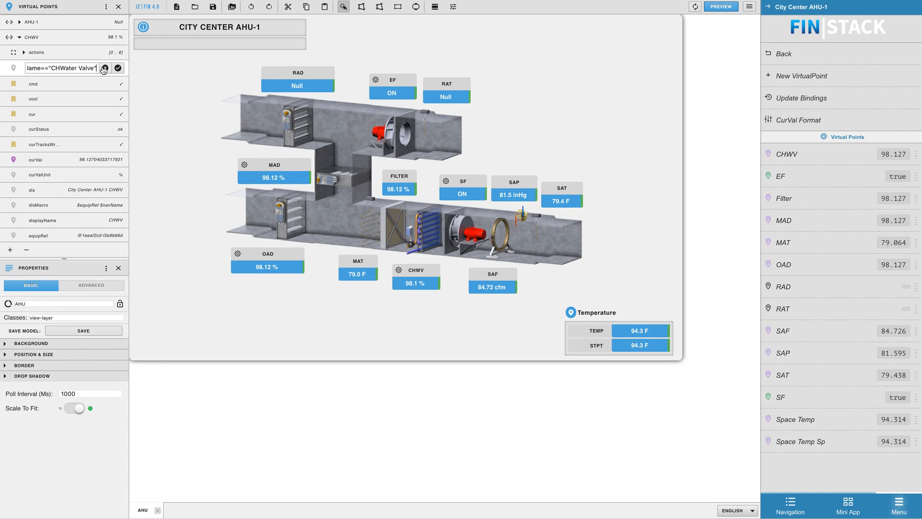
left_click(720, 7)
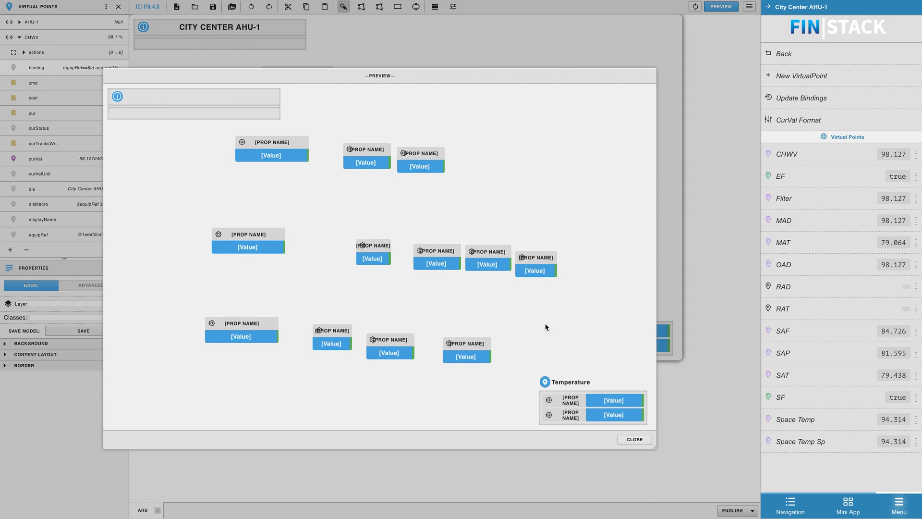
left_click(634, 439)
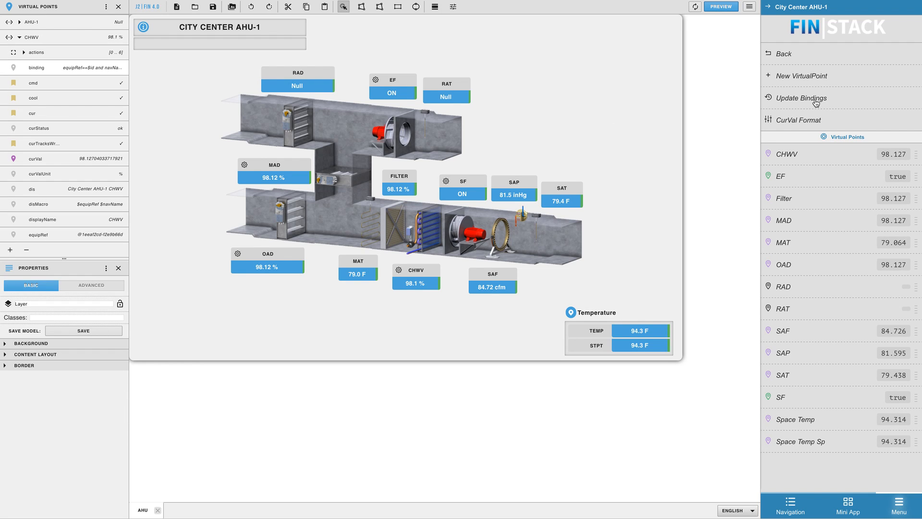
Rebind all points using Absolute: By Point Ids and accept the CHWV, SPACE TEMP and SPACE TEMP SP matches.
left_click(800, 98)
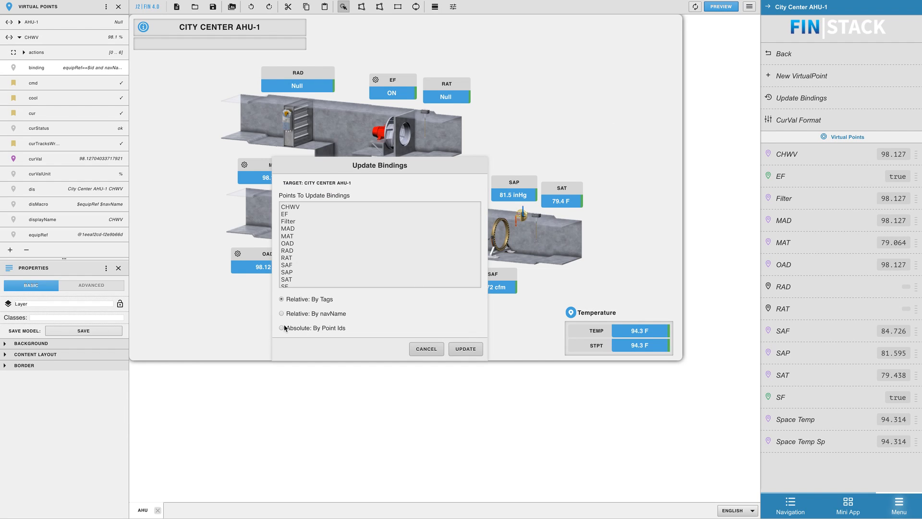
left_click(282, 327)
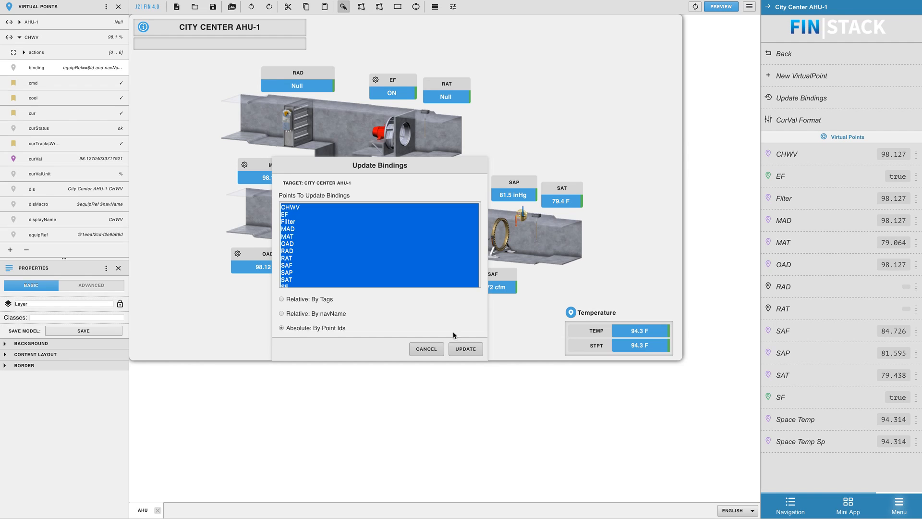
left_click(465, 349)
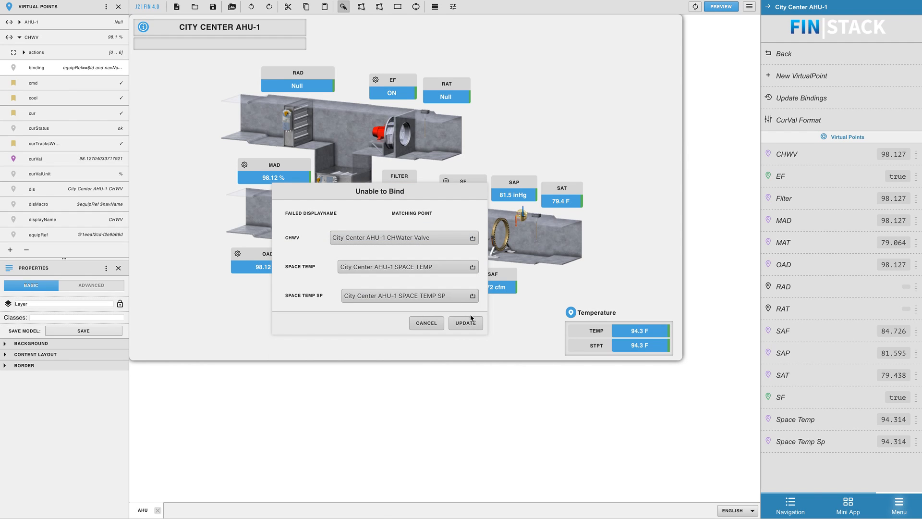
left_click(465, 323)
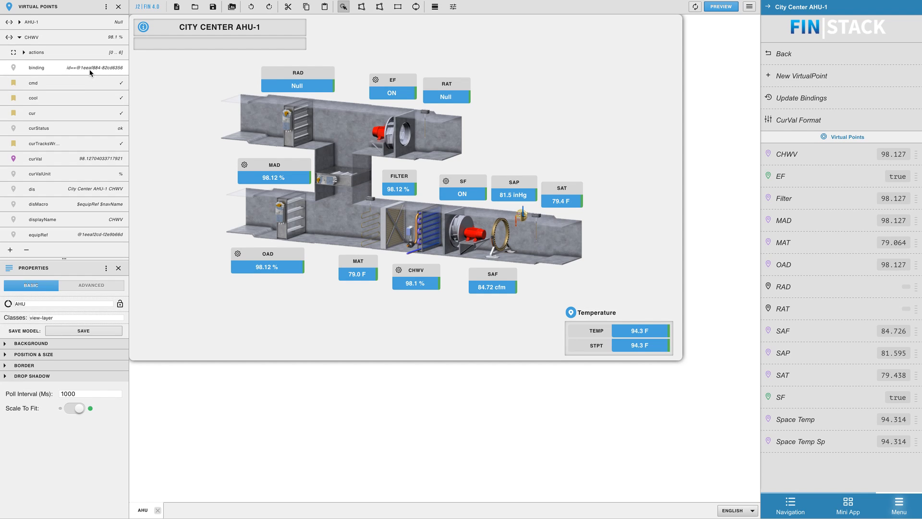
Show the CHWater Valve point record's full properties, including its id, in DB Builder.
left_click(64, 68)
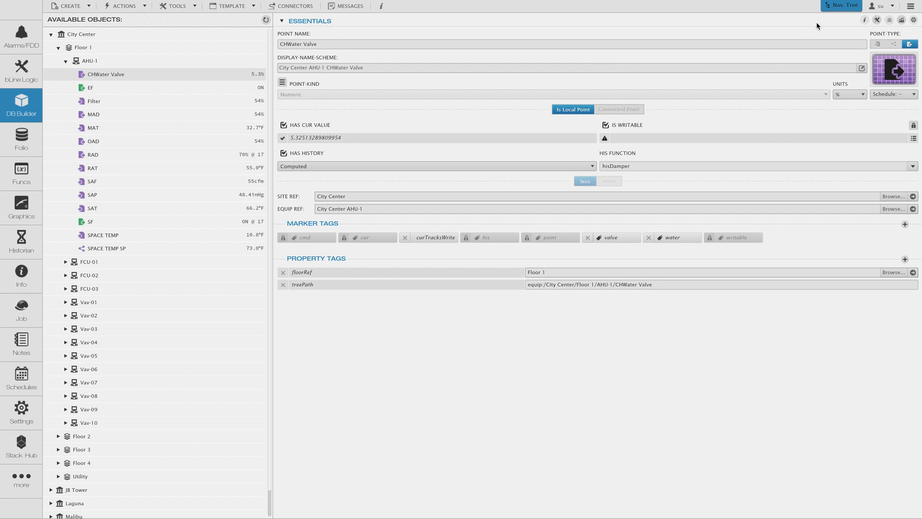
left_click(865, 19)
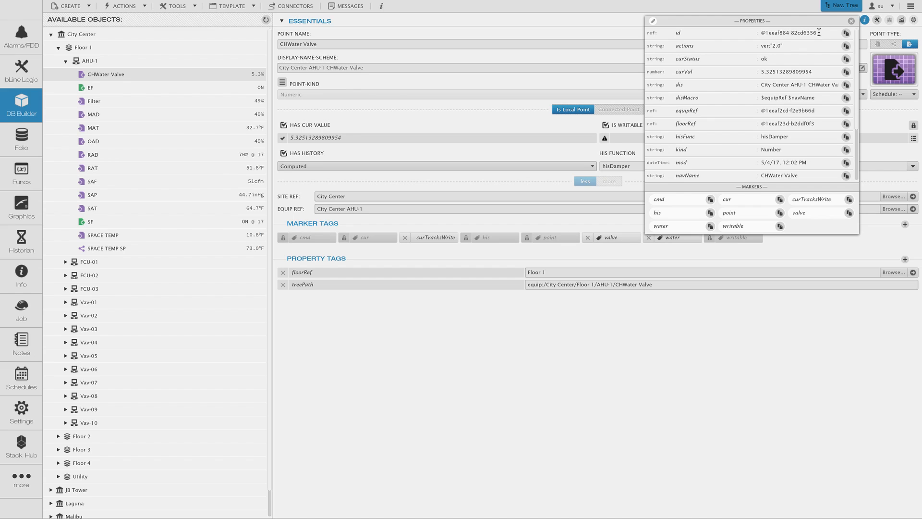